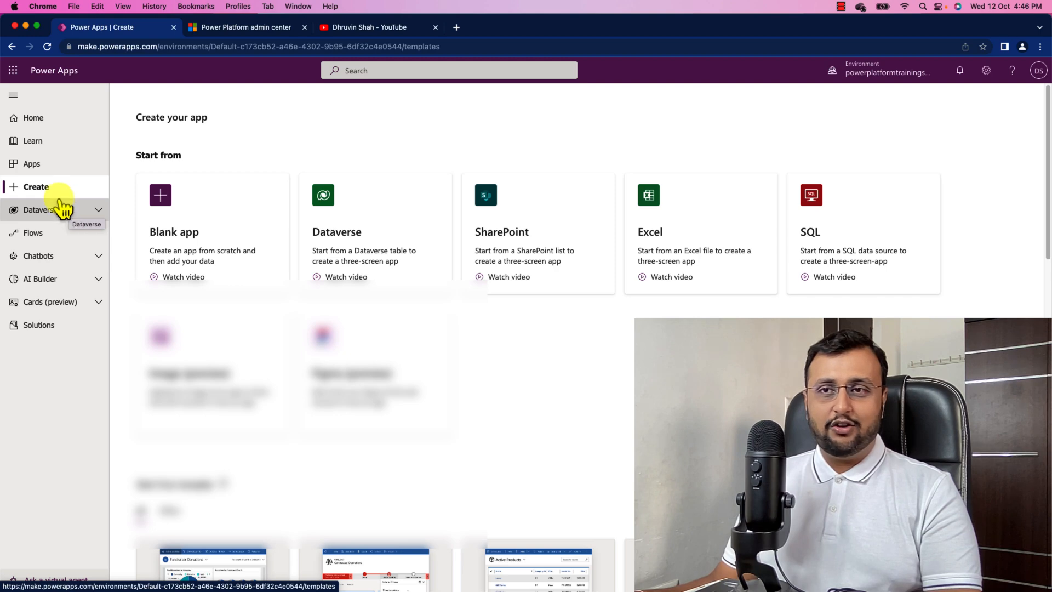
Step: Show the apps list in the powerplatformtrainings environment
{"action": "left_click", "coordinate": [33, 163]}
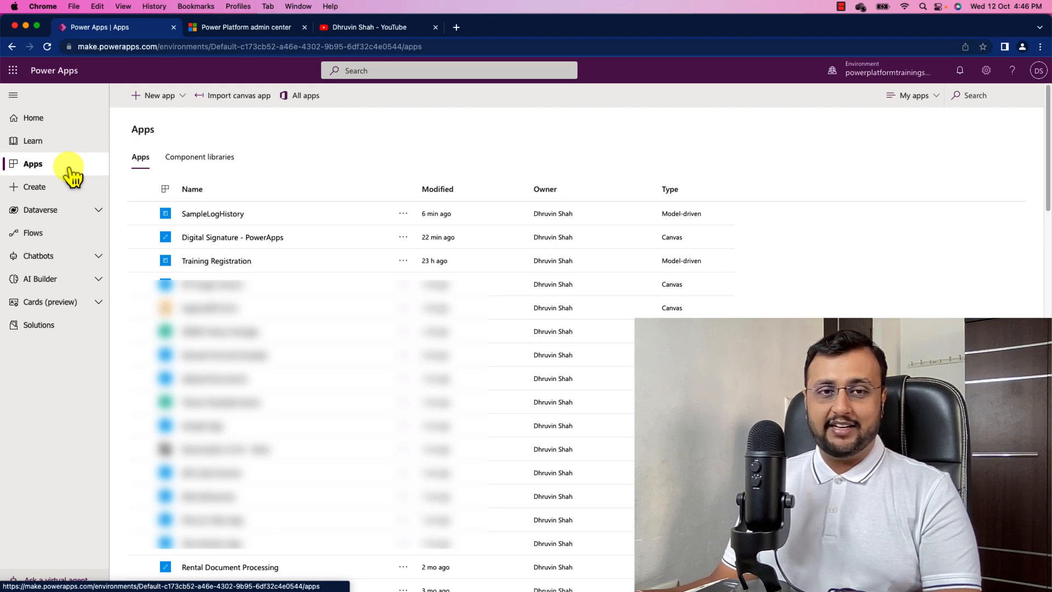
{"action": "mouse_move", "coordinate": [159, 96]}
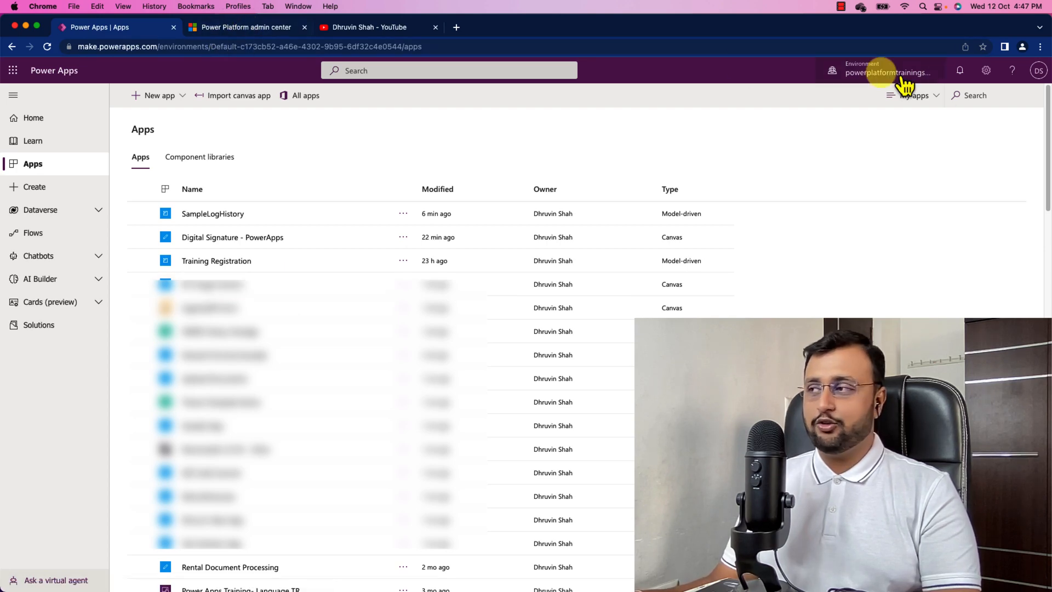
Step: Open the powerplatformtrainings default environment's settings in the admin center and expand Product
{"action": "left_click", "coordinate": [985, 70]}
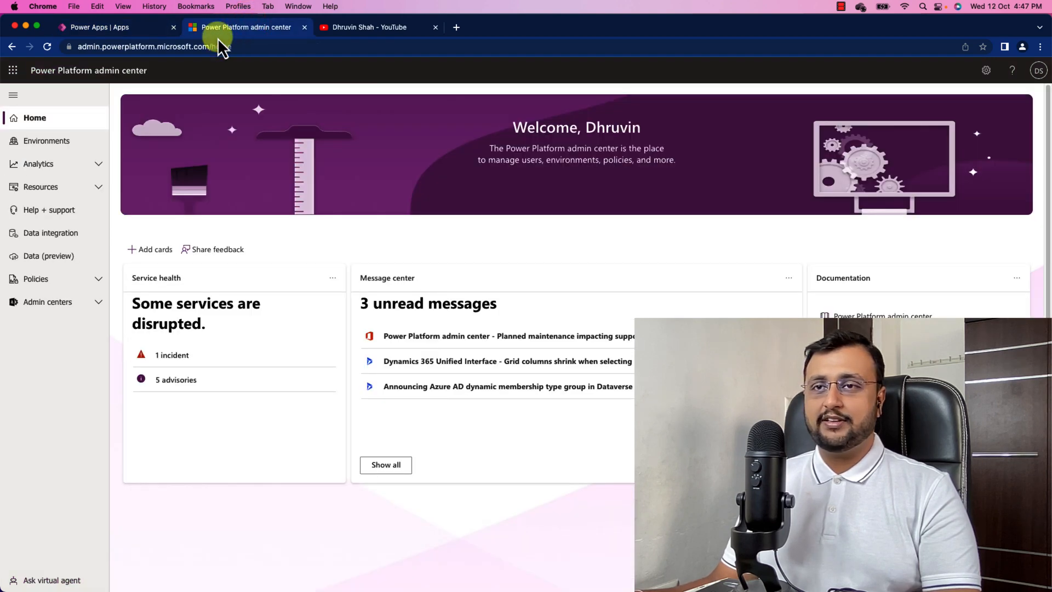
{"action": "left_click", "coordinate": [47, 141]}
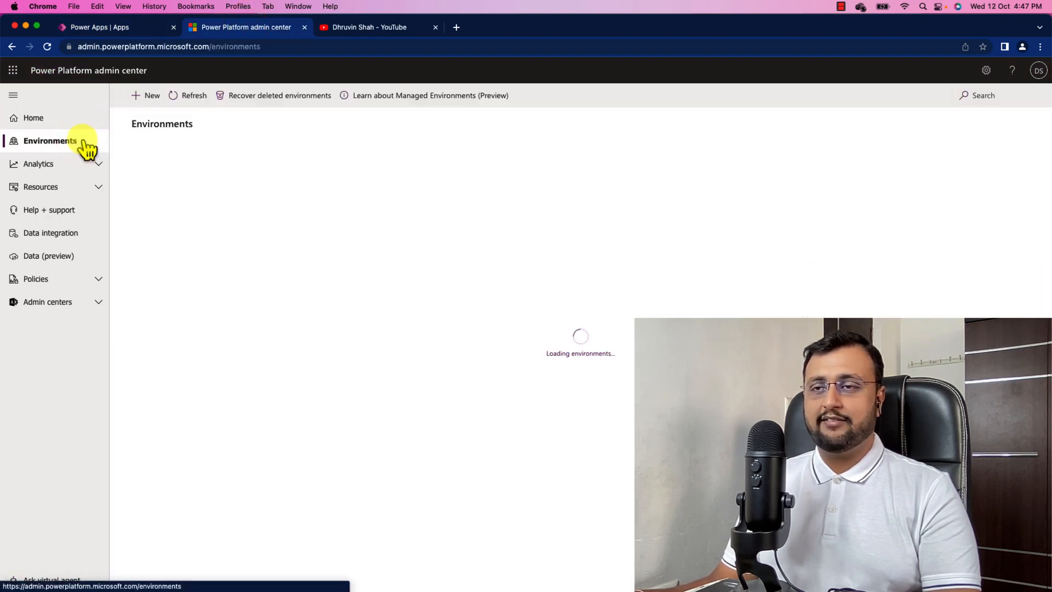
{"action": "left_click", "coordinate": [195, 207]}
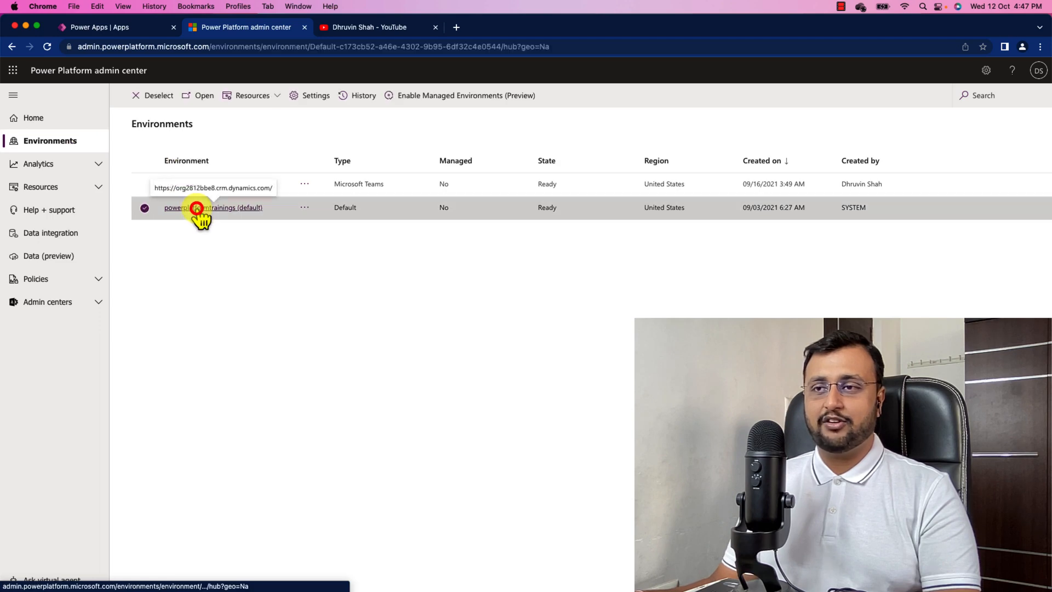
{"action": "left_click", "coordinate": [194, 207]}
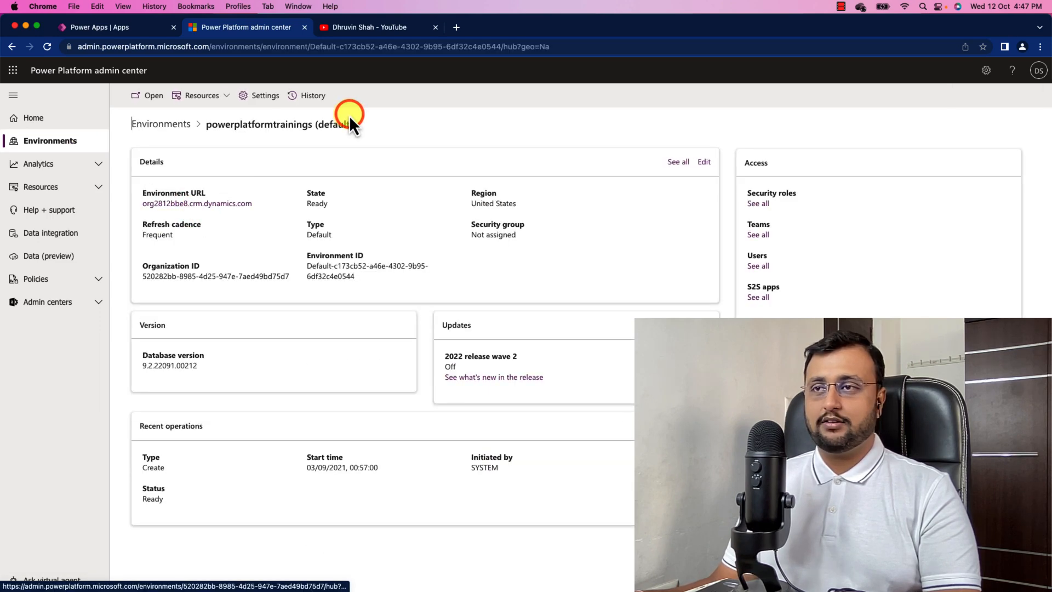
{"action": "left_click", "coordinate": [264, 95]}
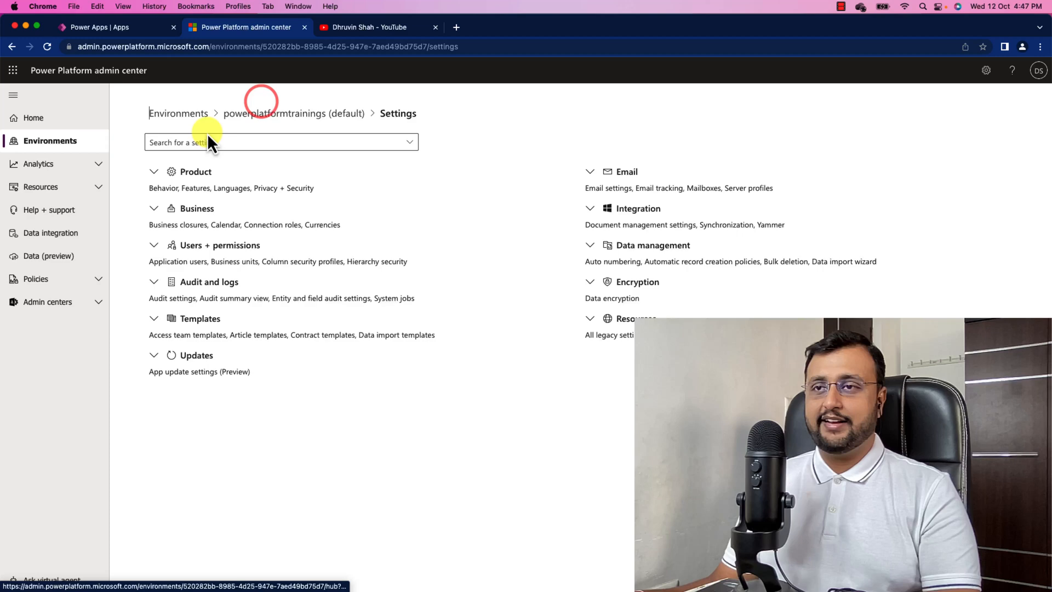
{"action": "left_click", "coordinate": [195, 171]}
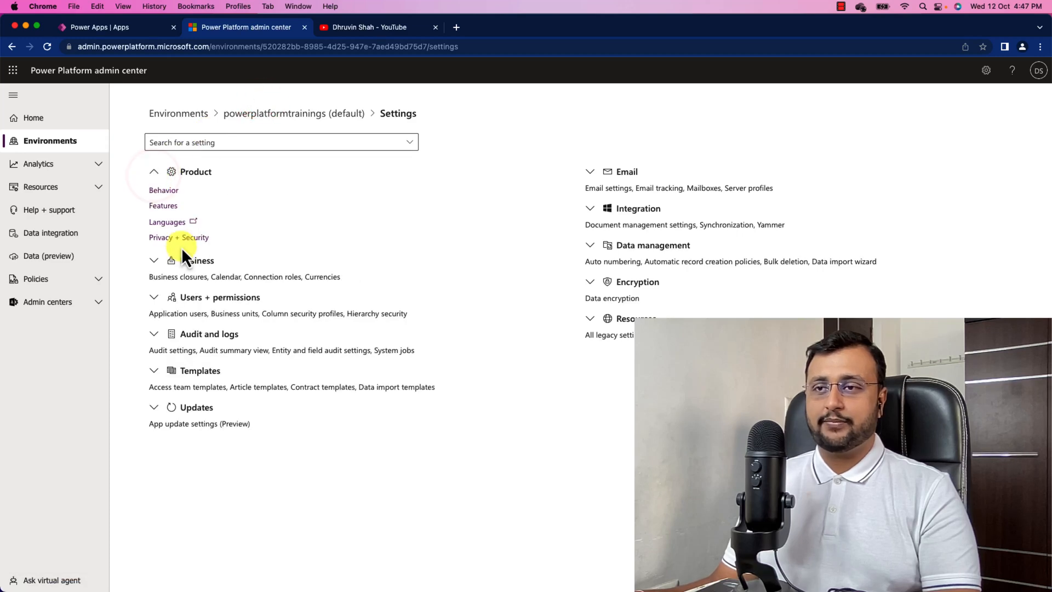
Step: Turn on creating canvas apps and cloud flows in Dataverse solutions, and save the features
{"action": "left_click", "coordinate": [163, 205]}
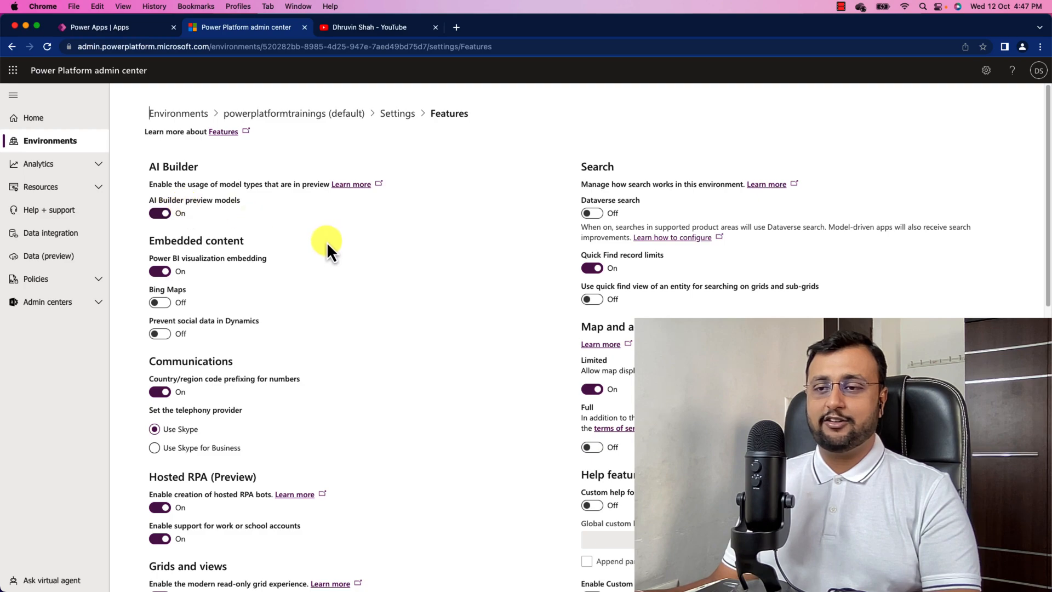
{"action": "scroll", "scroll_direction": "down", "scroll_amount": 3}
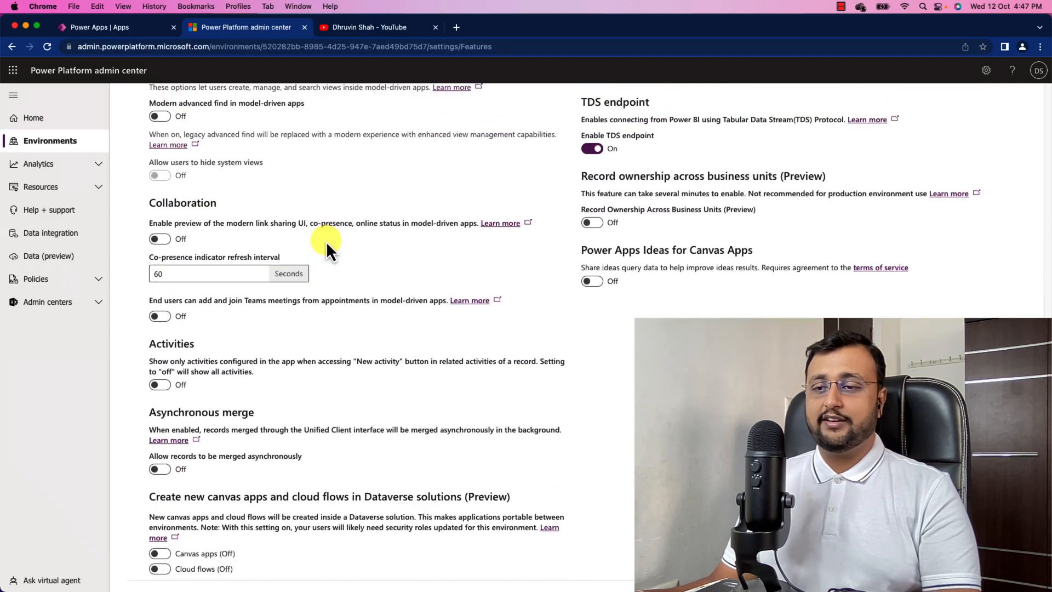
{"action": "scroll", "scroll_direction": "down", "scroll_amount": 3}
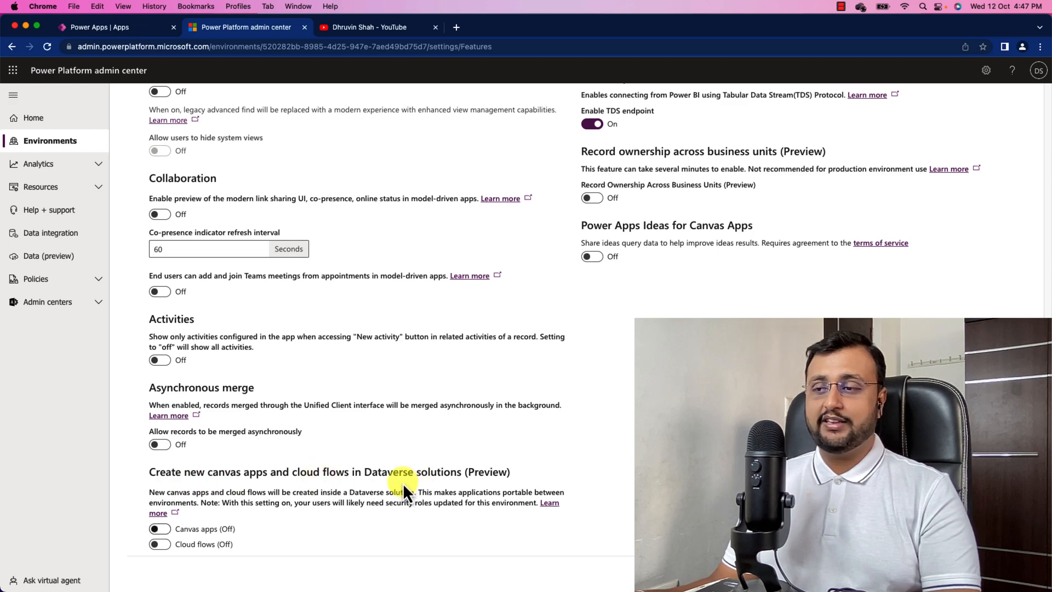
{"action": "mouse_move", "coordinate": [465, 482]}
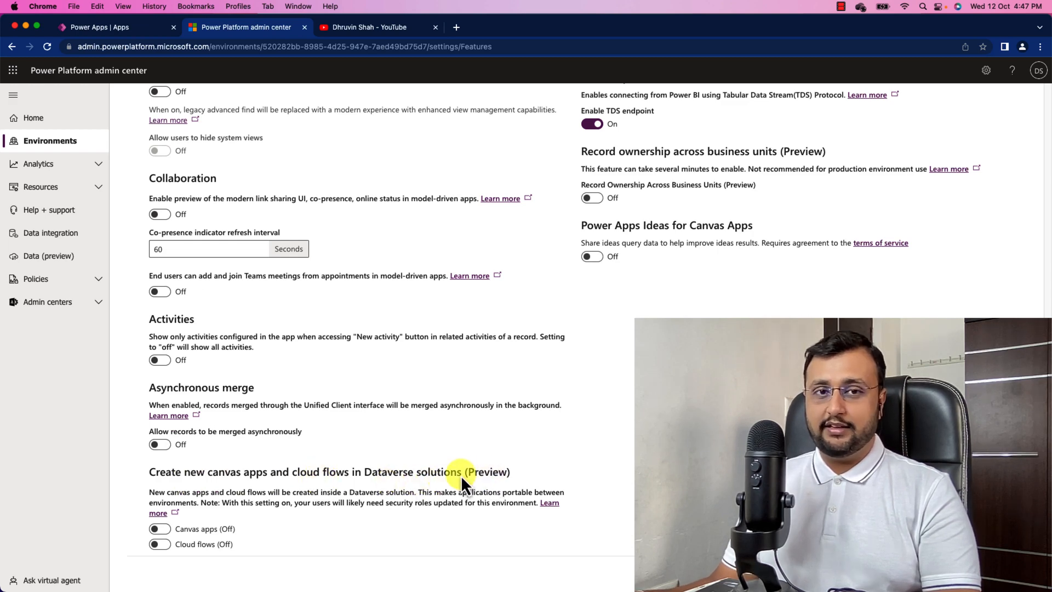
{"action": "mouse_move", "coordinate": [201, 547]}
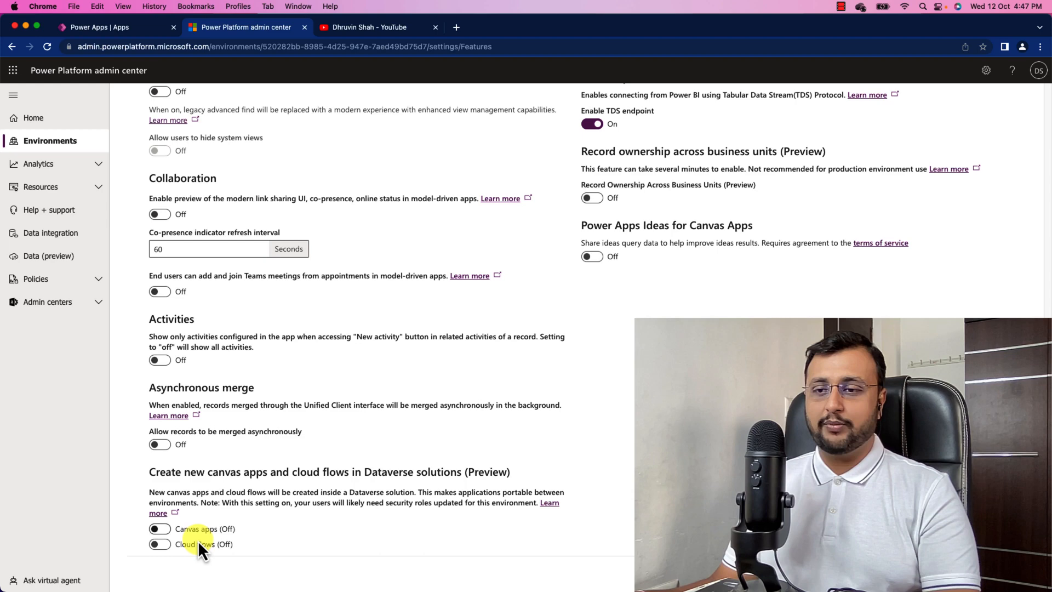
{"action": "left_click", "coordinate": [159, 529]}
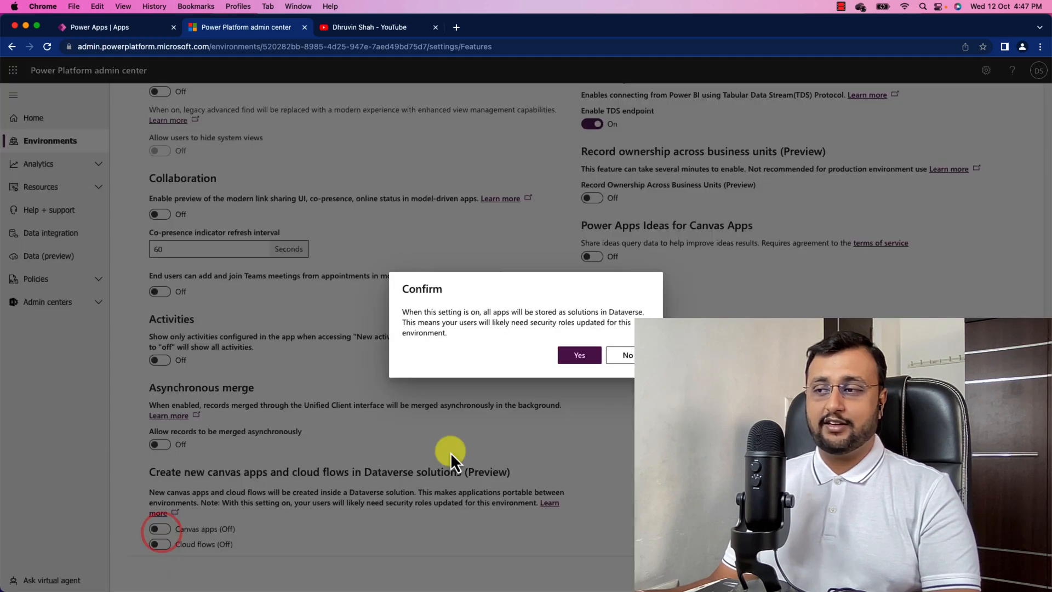
{"action": "left_click", "coordinate": [578, 355]}
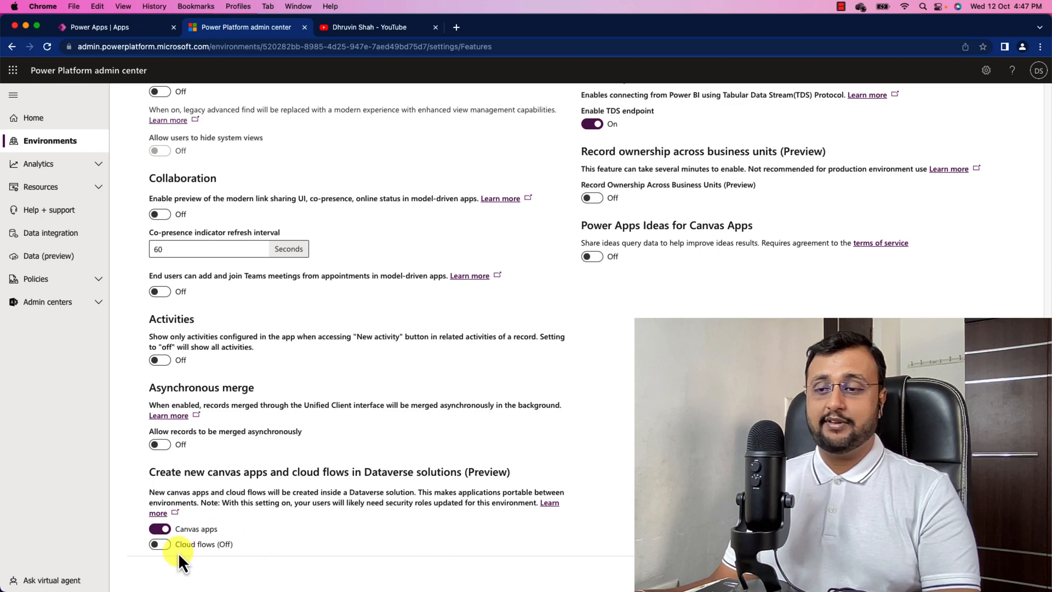
{"action": "left_click", "coordinate": [159, 543]}
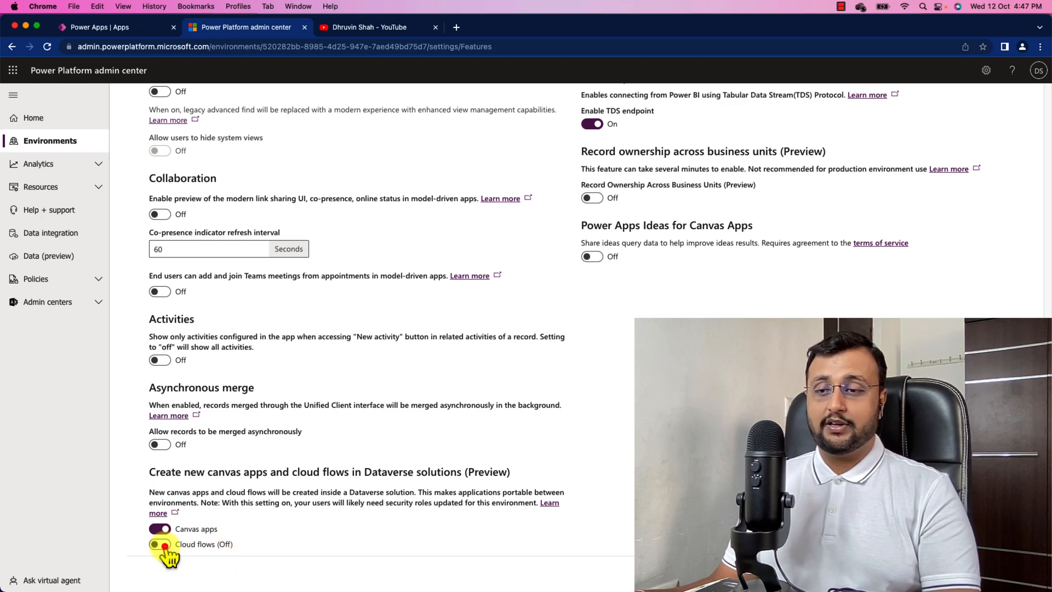
{"action": "left_click", "coordinate": [159, 543]}
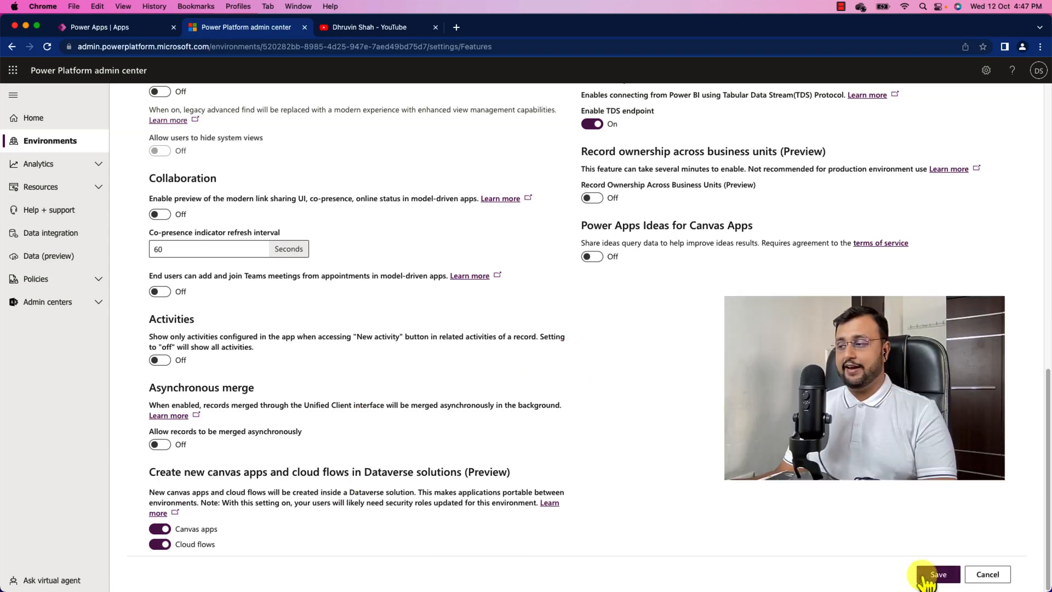
{"action": "left_click", "coordinate": [938, 574]}
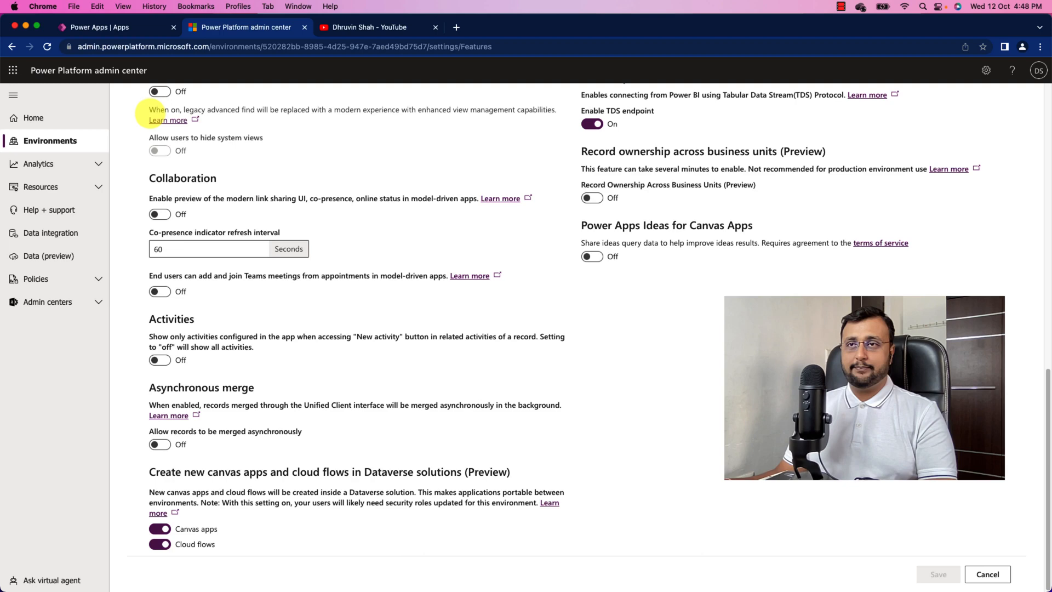
{"action": "left_click", "coordinate": [101, 27]}
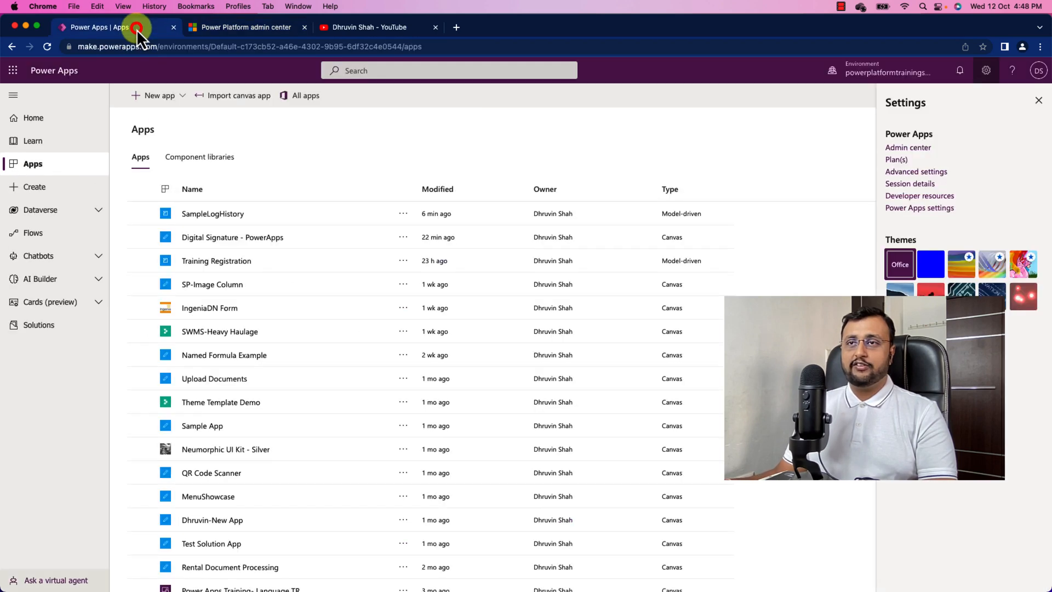
Step: Search solutions for 'common' and open the Common Data Services Default Solution
{"action": "left_click", "coordinate": [38, 325]}
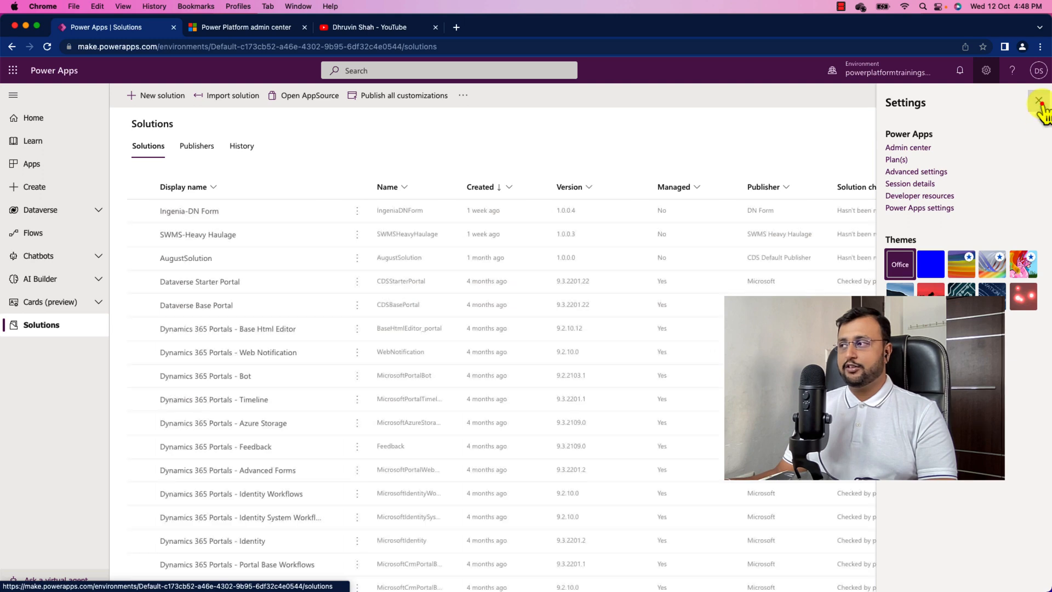
{"action": "left_click", "coordinate": [1044, 101]}
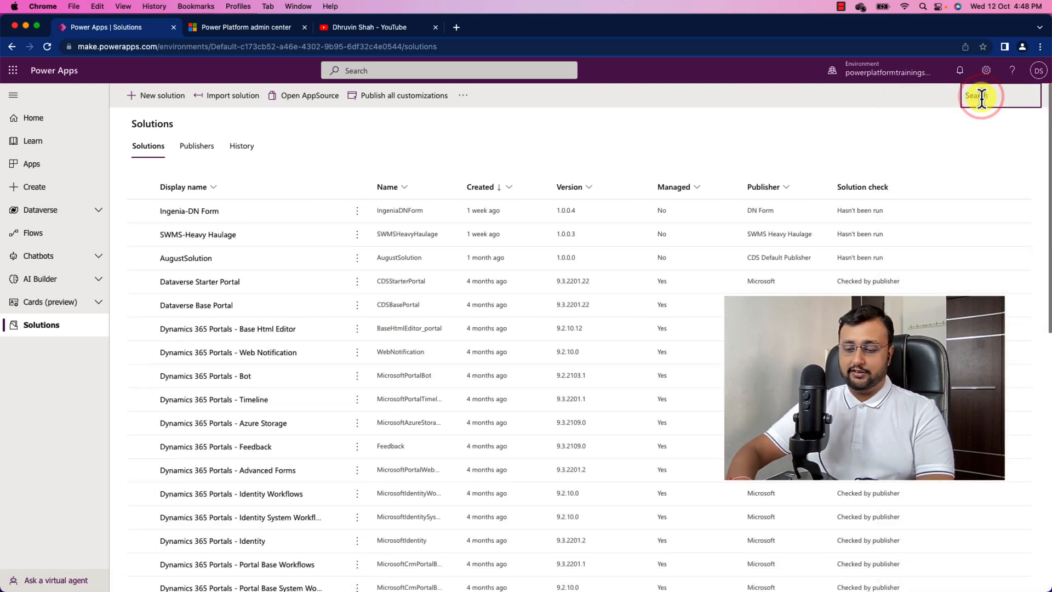
{"action": "type", "text": "common"}
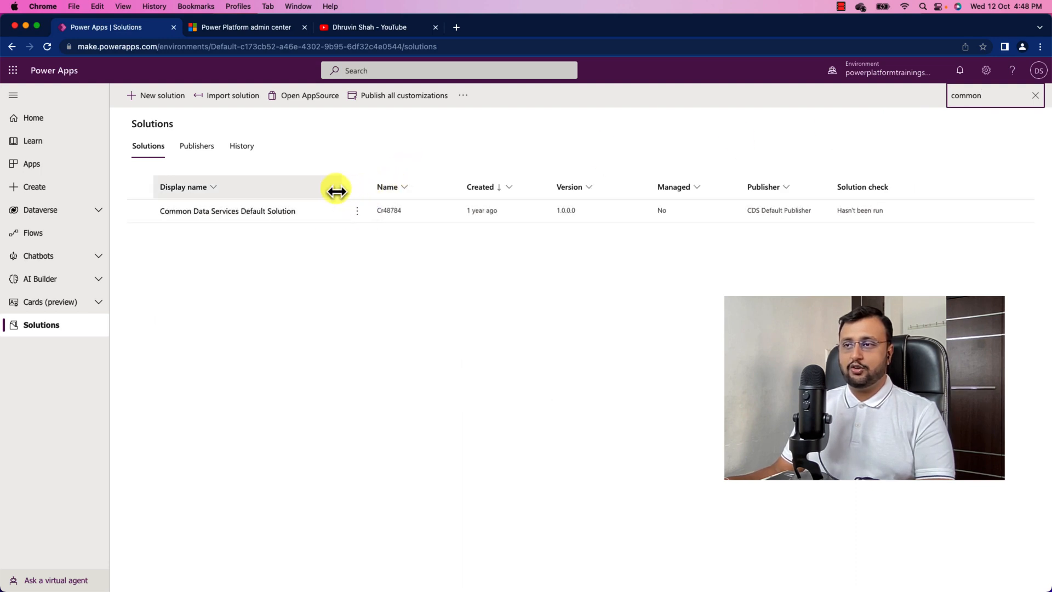
{"action": "mouse_move", "coordinate": [352, 198]}
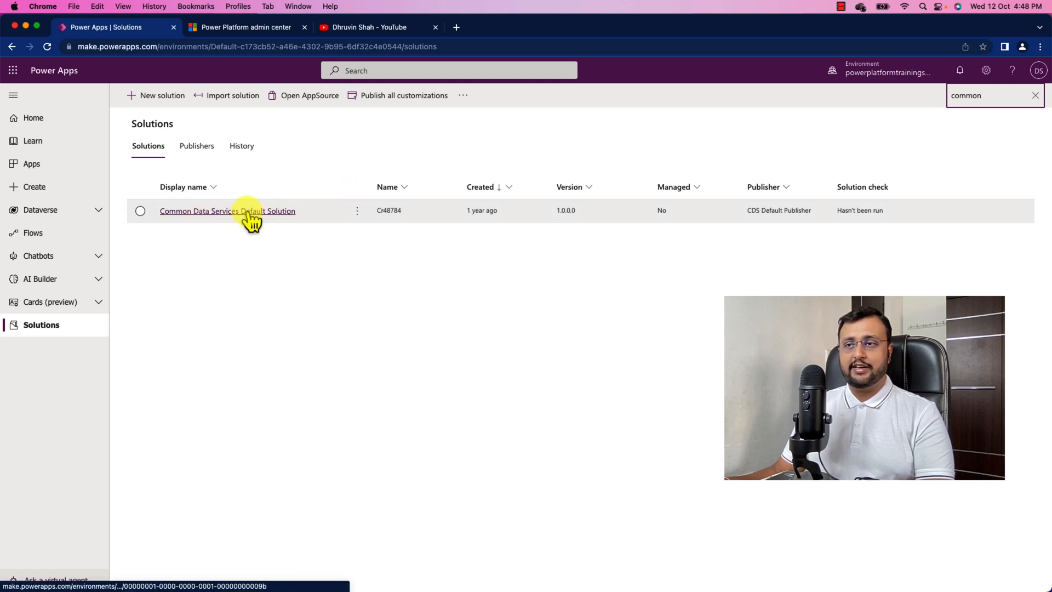
{"action": "left_click", "coordinate": [140, 211]}
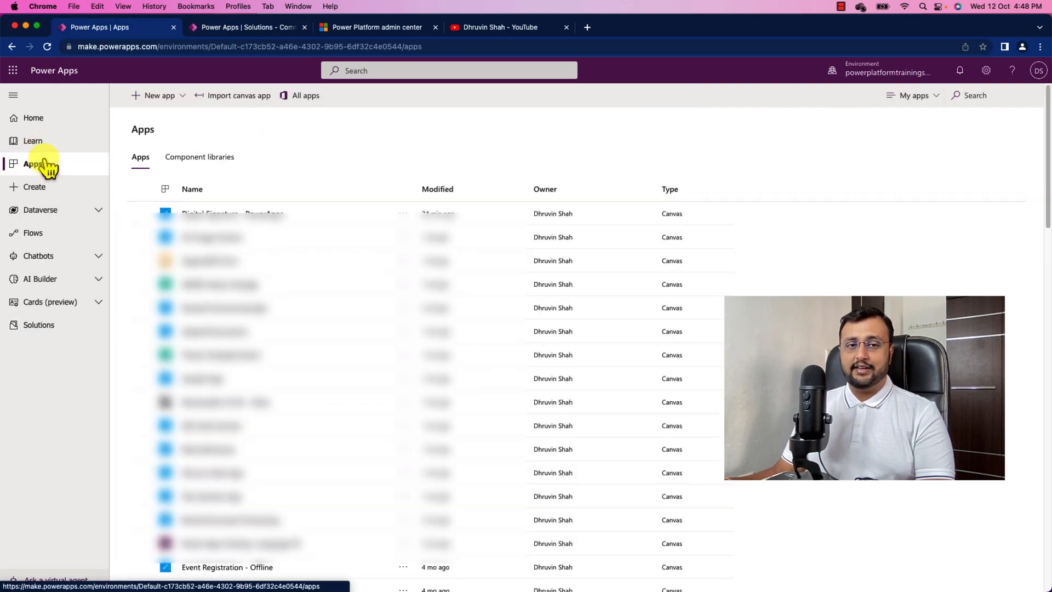
Step: Create blank tablet canvas app 'Sample-YT-October 2022' and insert a text label
{"action": "left_click", "coordinate": [160, 96]}
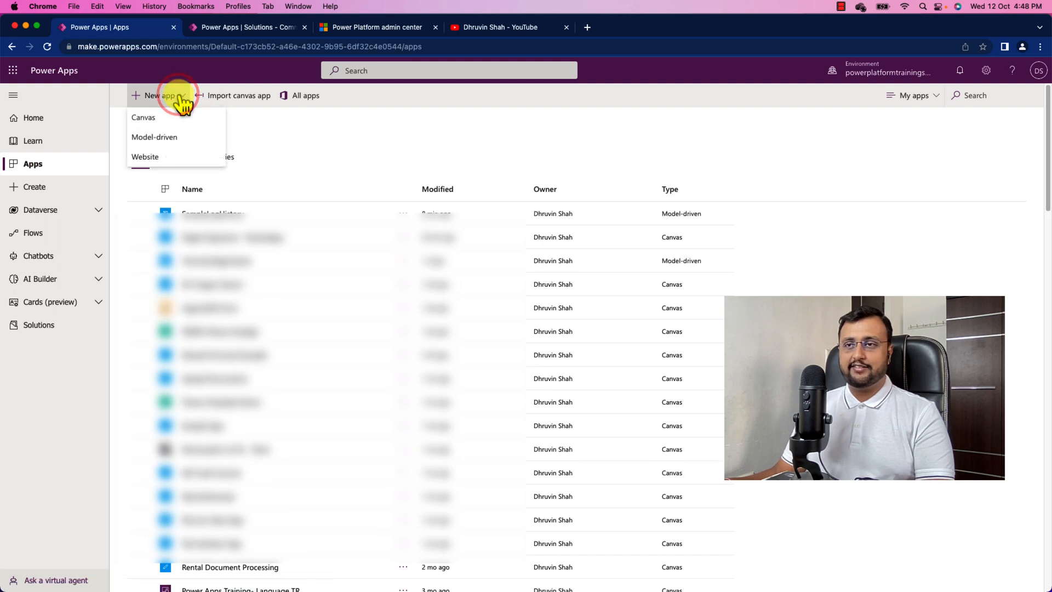
{"action": "left_click", "coordinate": [143, 116]}
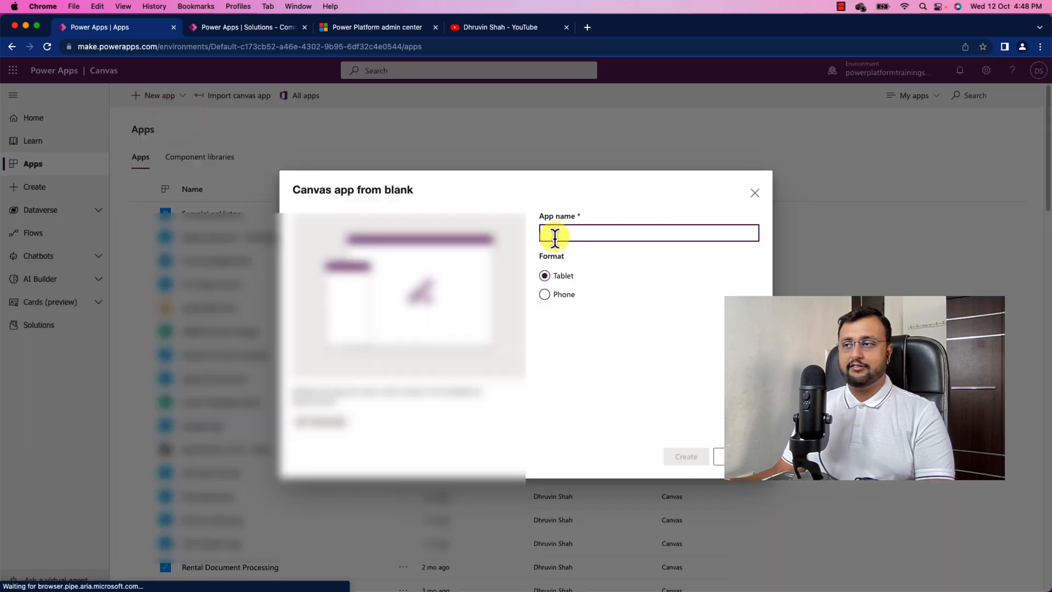
{"action": "type", "text": "Sample-YT-October 2022"}
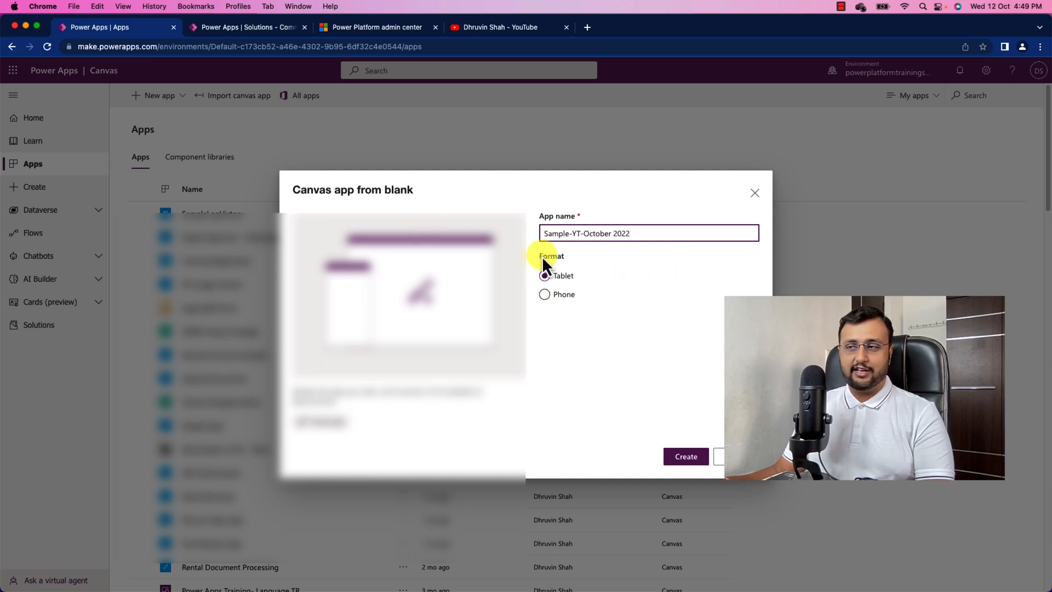
{"action": "left_click", "coordinate": [685, 456]}
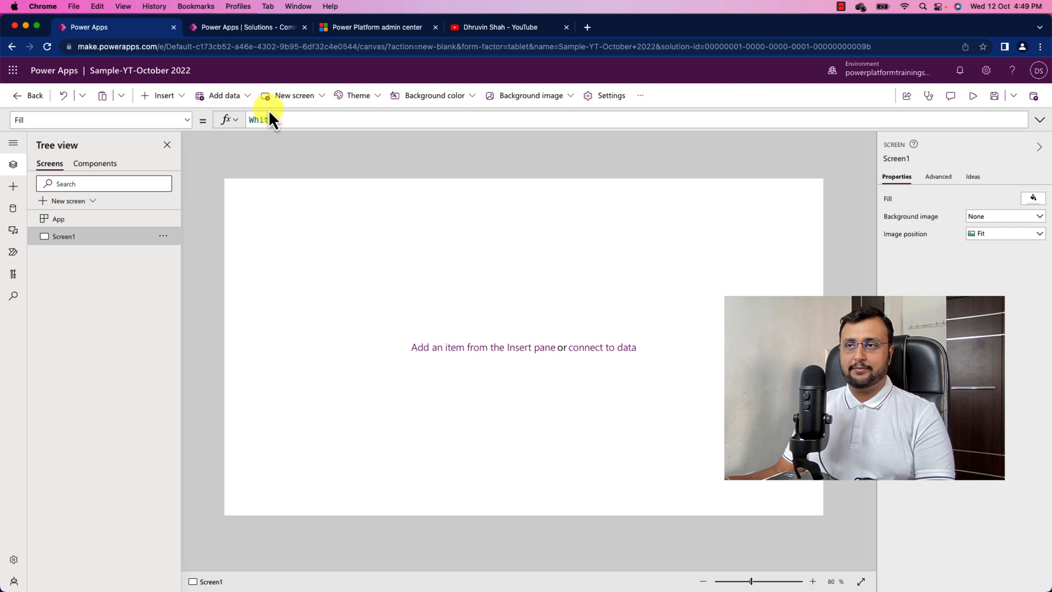
{"action": "left_click", "coordinate": [162, 95]}
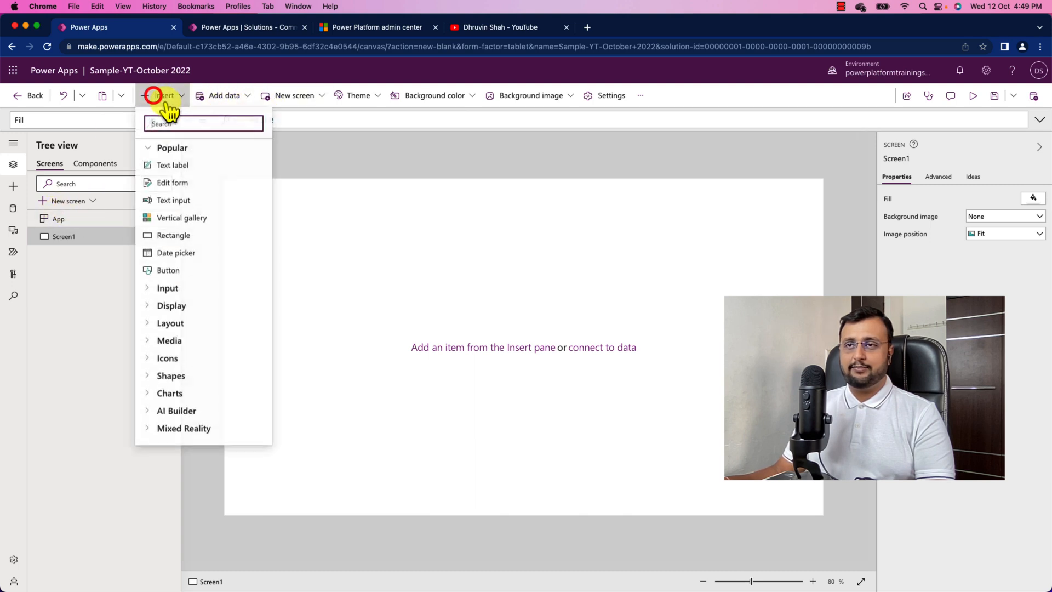
{"action": "left_click", "coordinate": [172, 165]}
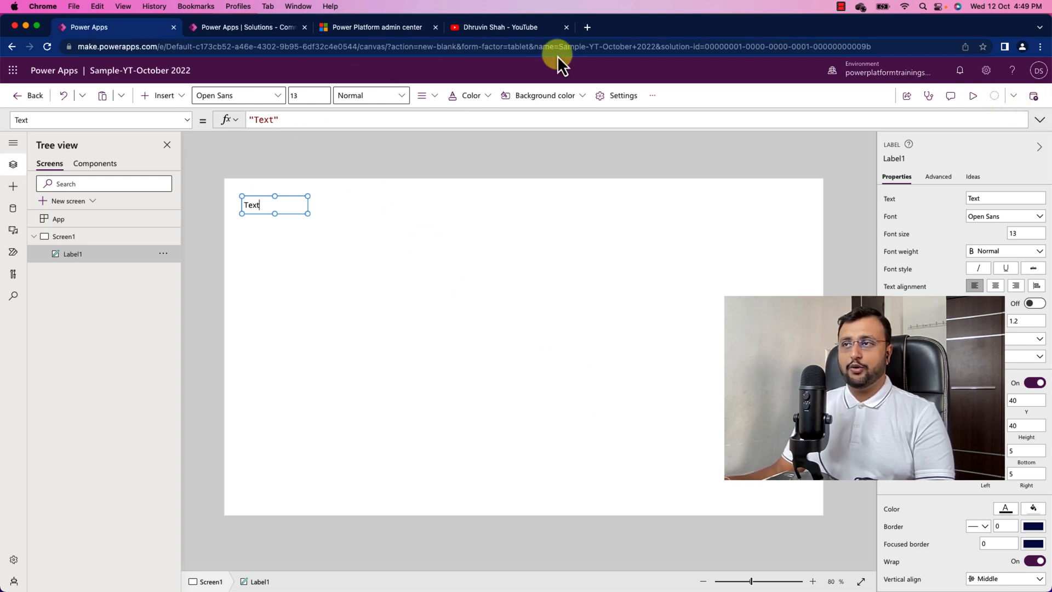
{"action": "mouse_move", "coordinate": [682, 35]}
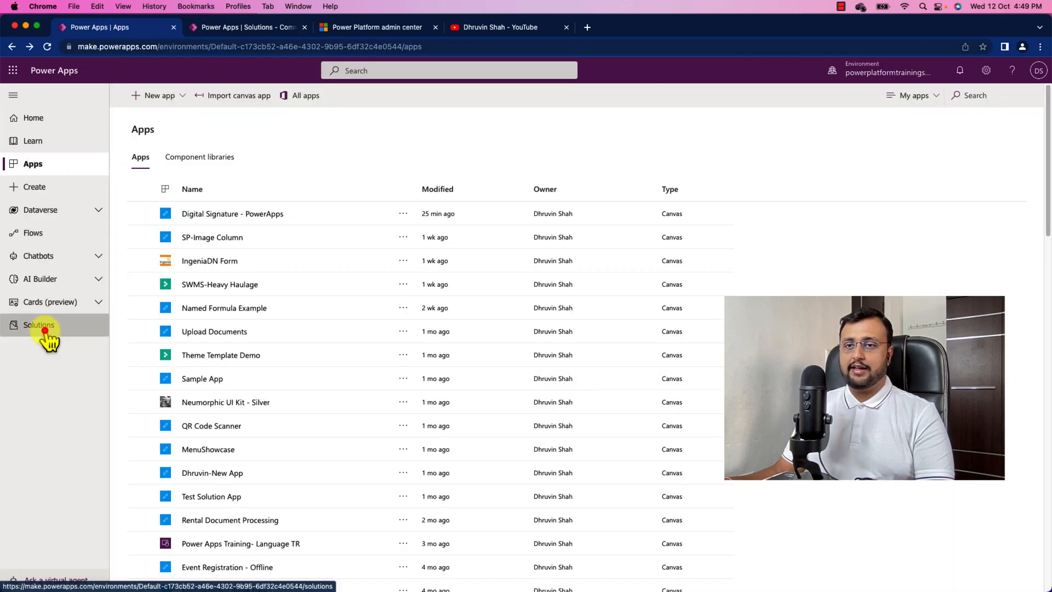
Step: Confirm Sample-YT-October 2022 is in the Default Solution's apps, then view its cloud flows
{"action": "left_click", "coordinate": [249, 27]}
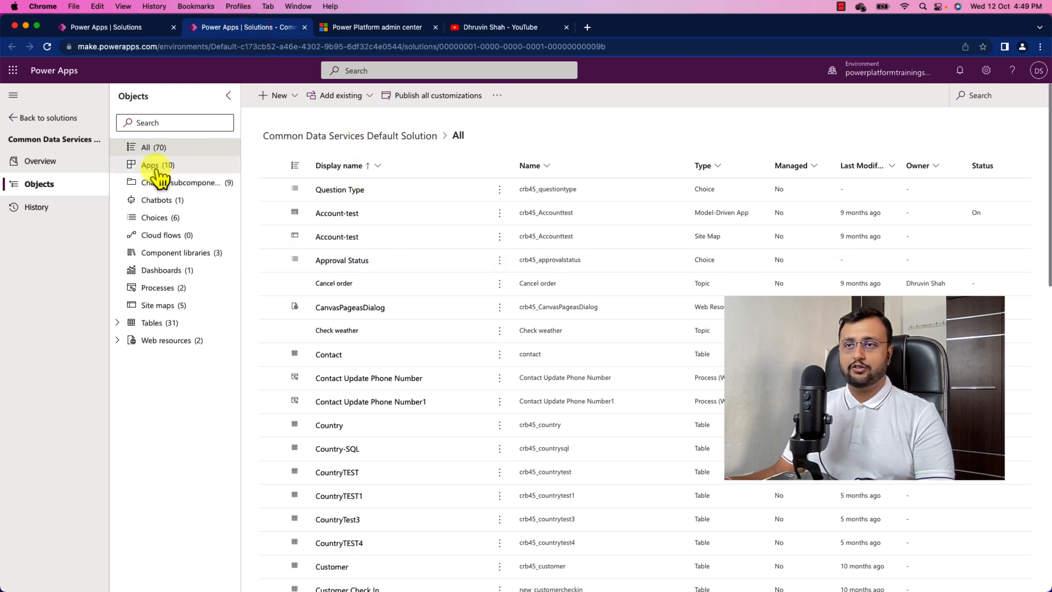
{"action": "left_click", "coordinate": [150, 164]}
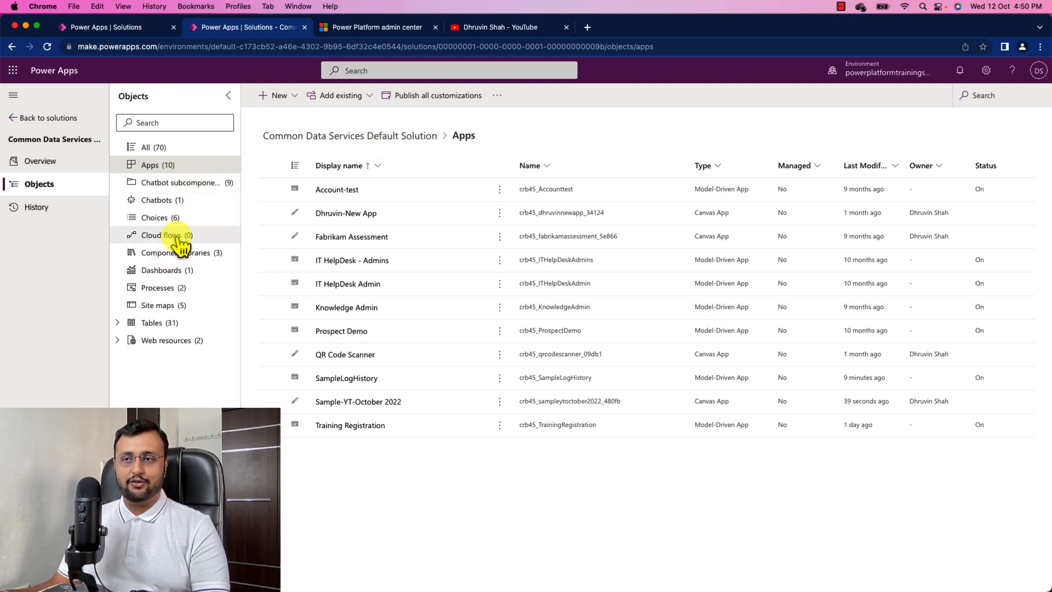
{"action": "left_click", "coordinate": [161, 235]}
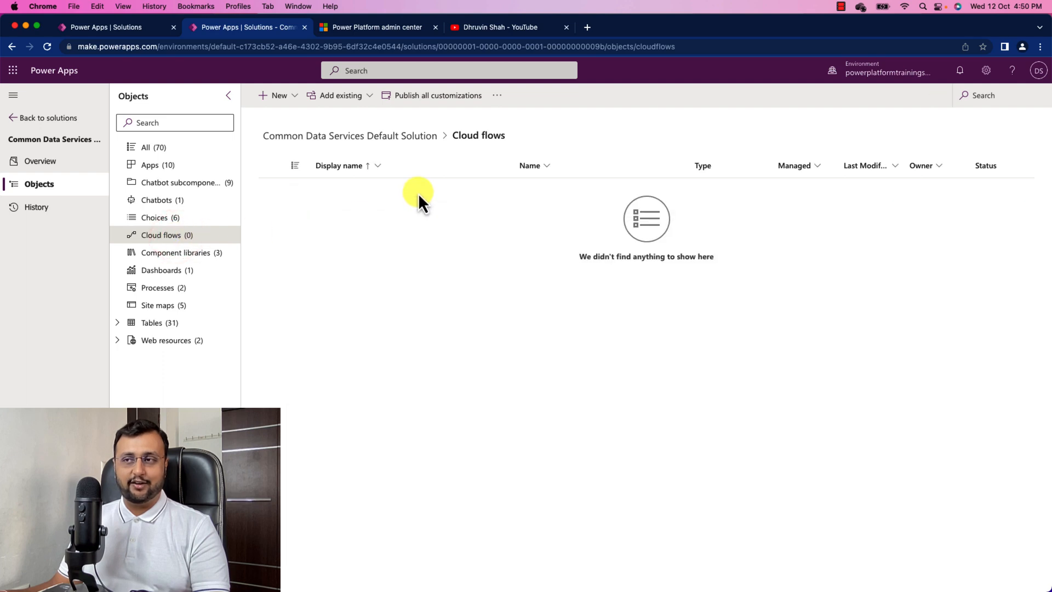
{"action": "mouse_move", "coordinate": [414, 418]}
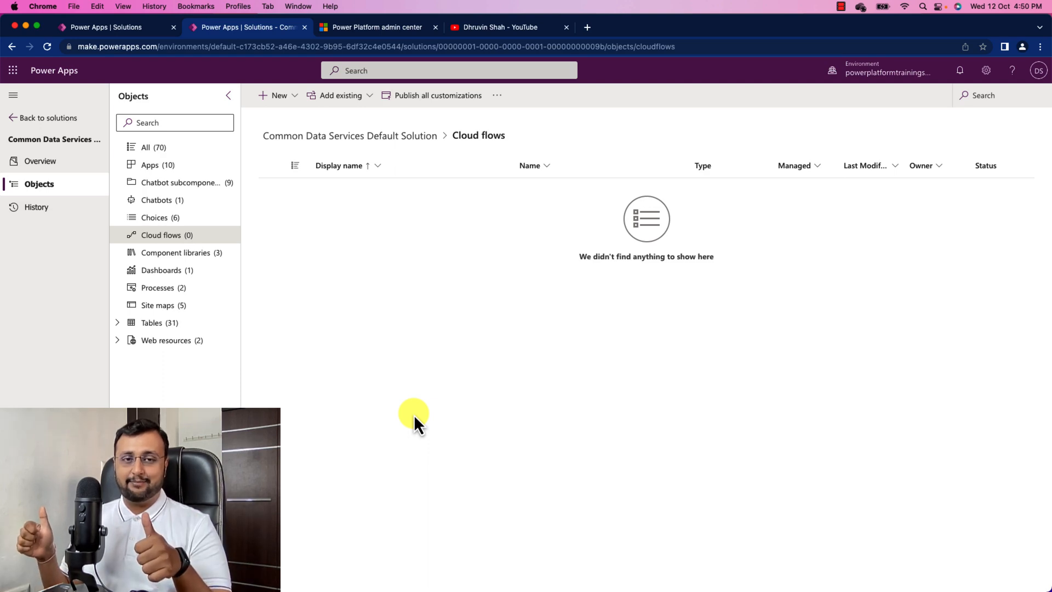
{"action": "left_click", "coordinate": [499, 27]}
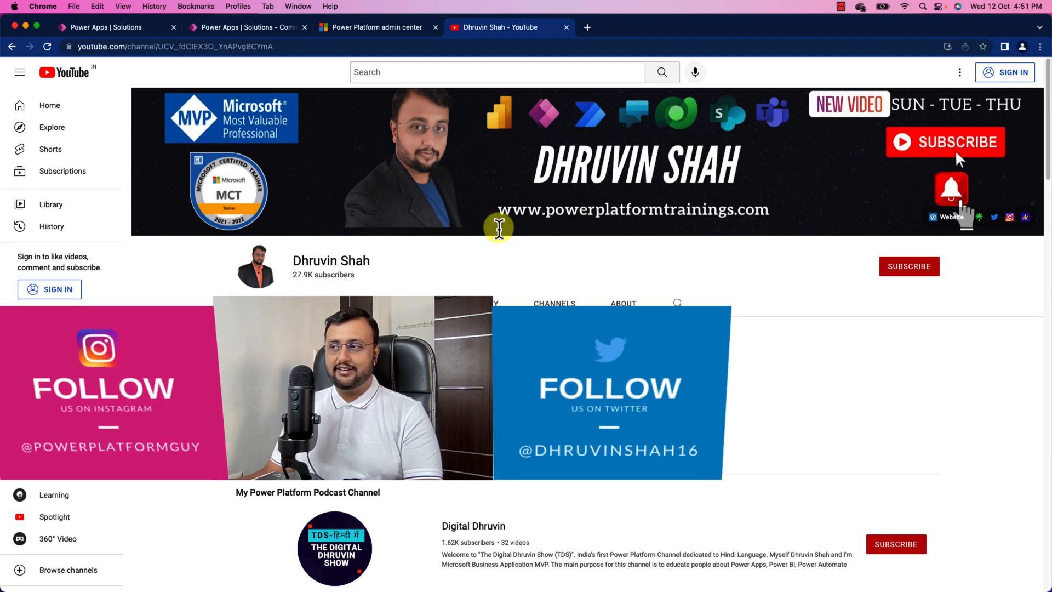
{"action": "mouse_move", "coordinate": [707, 212]}
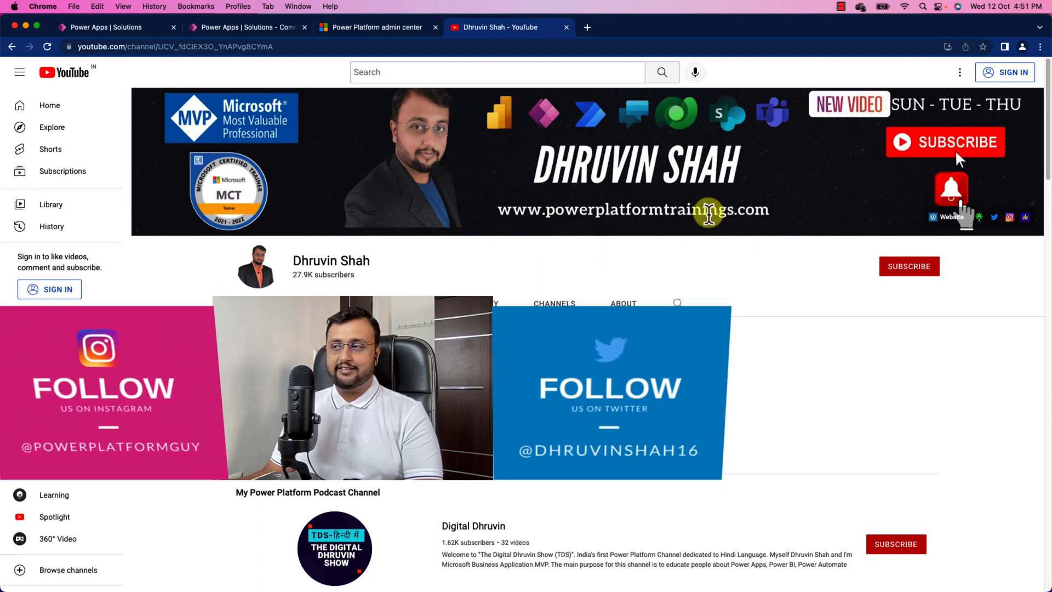
{"action": "mouse_move", "coordinate": [785, 228]}
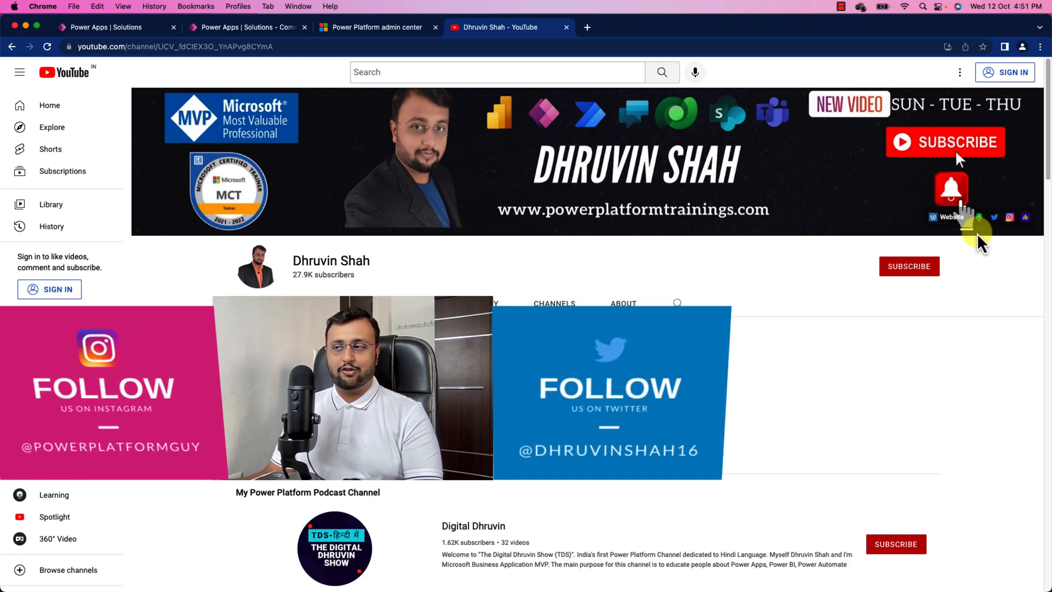
Step: Show the About page of Dhruvin Shah's YouTube channel
{"action": "left_click", "coordinate": [622, 303]}
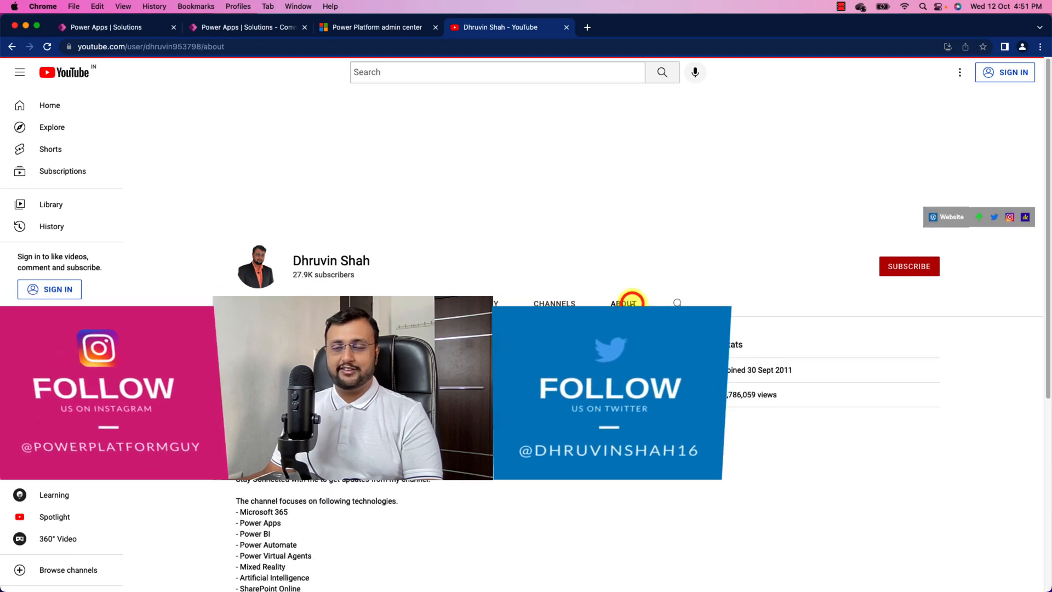